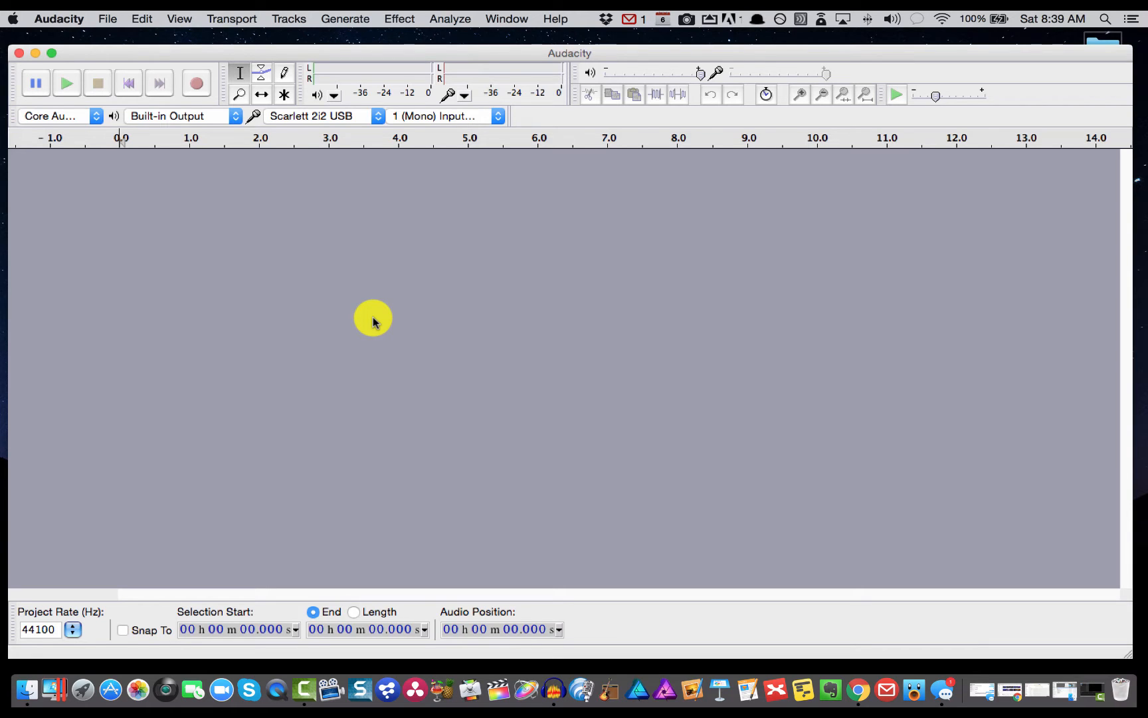
{"action": "mouse_move", "coordinate": [196, 82]}
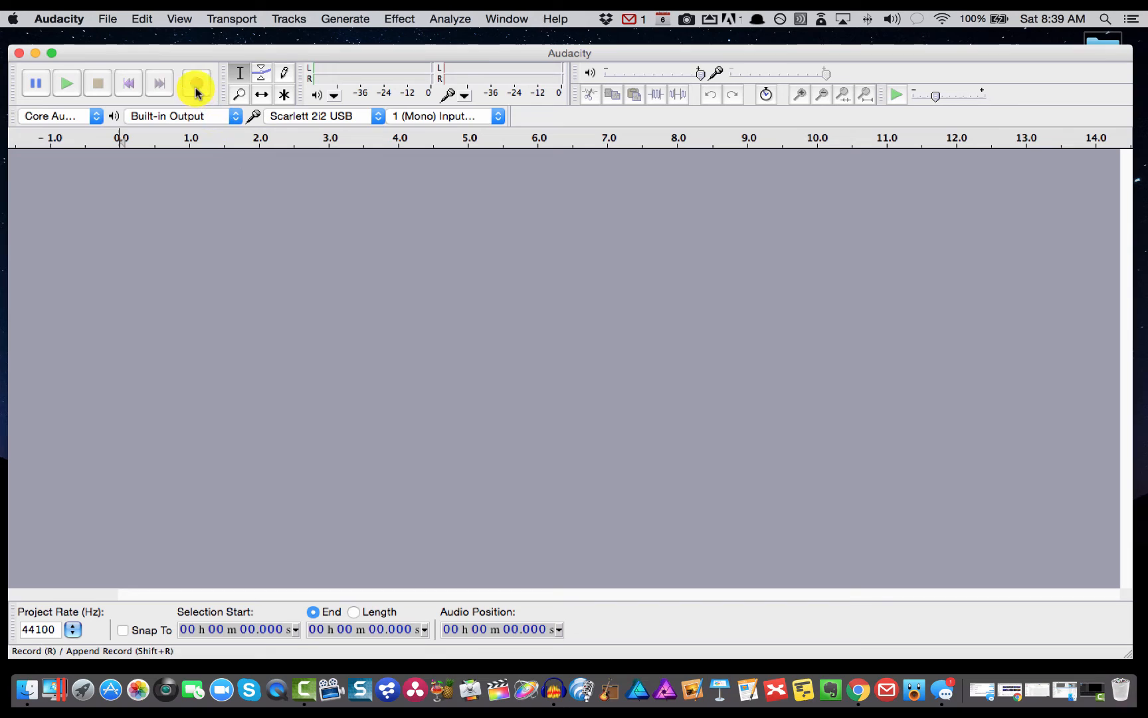
- Record about fifteen seconds of voice narration into a new track, then stop
{"action": "left_click", "coordinate": [195, 81]}
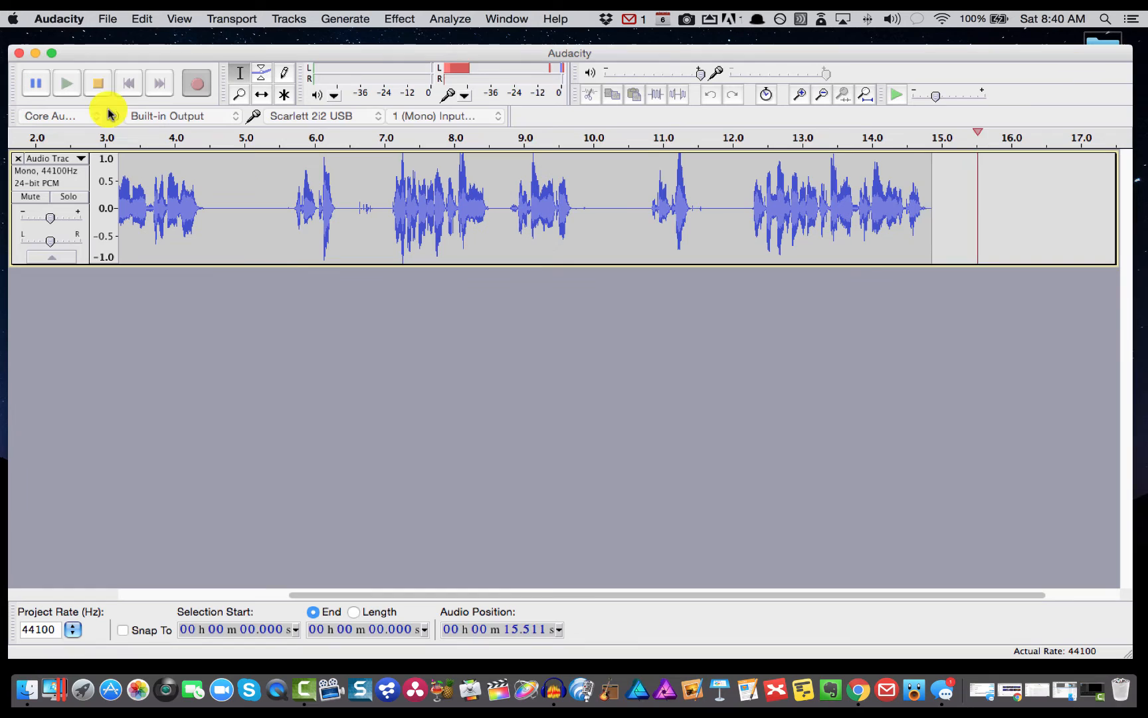
{"action": "left_click", "coordinate": [129, 82]}
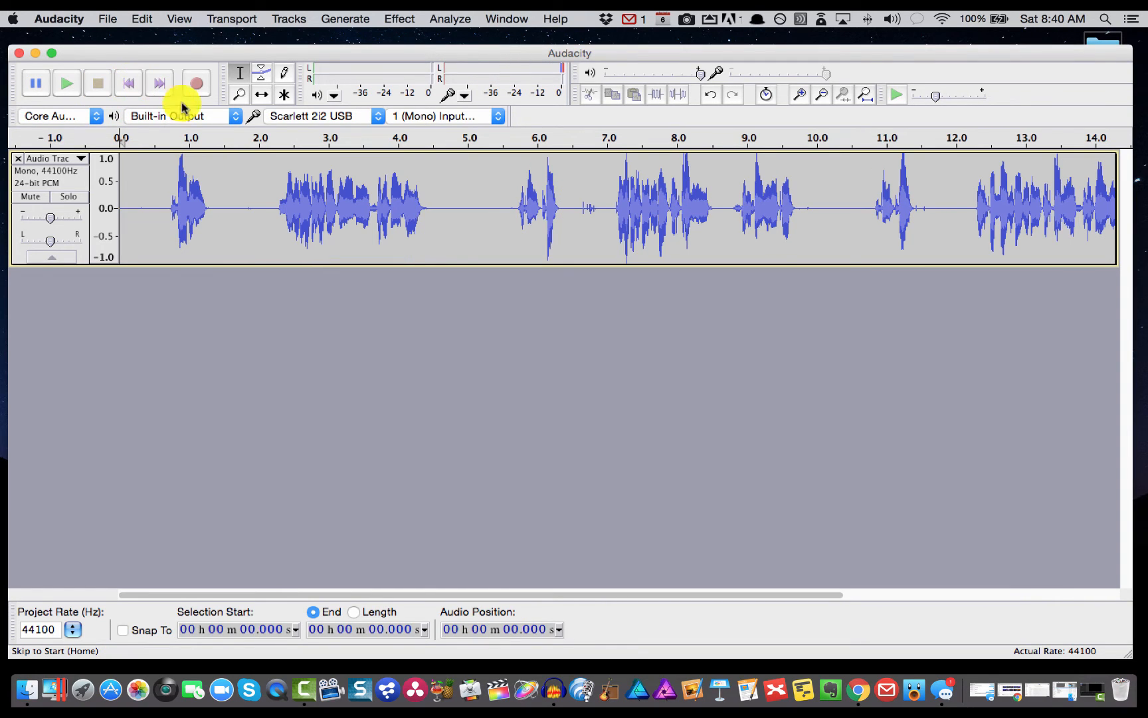
{"action": "mouse_move", "coordinate": [189, 195]}
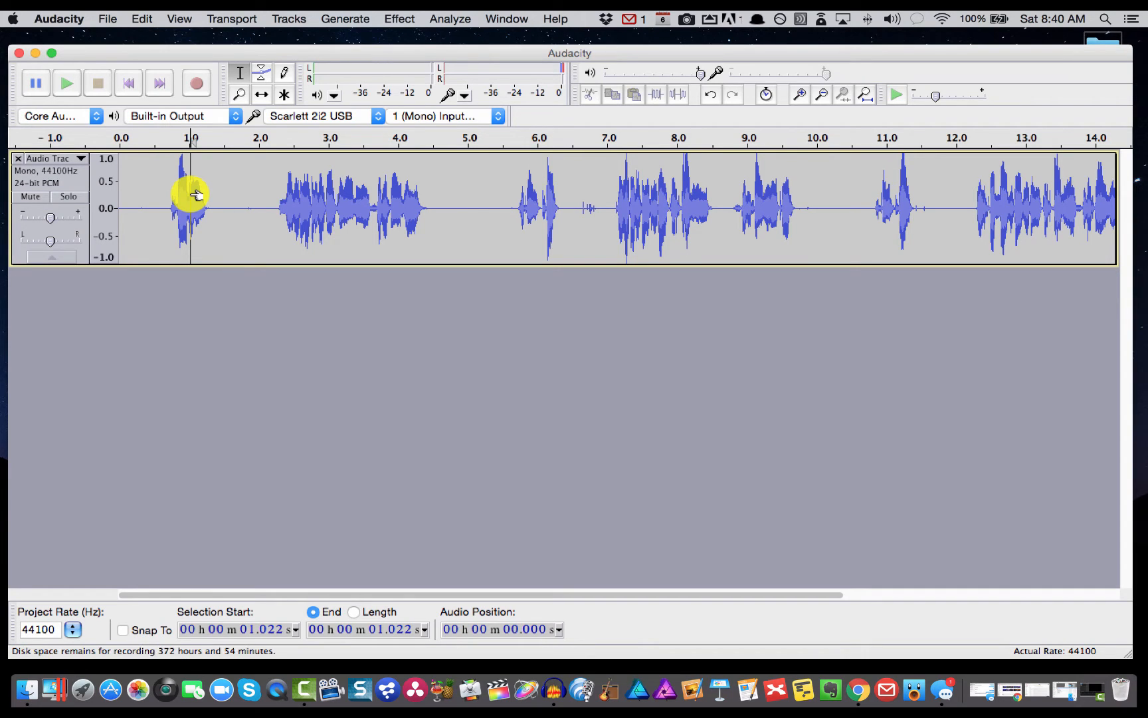
{"action": "mouse_move", "coordinate": [231, 19]}
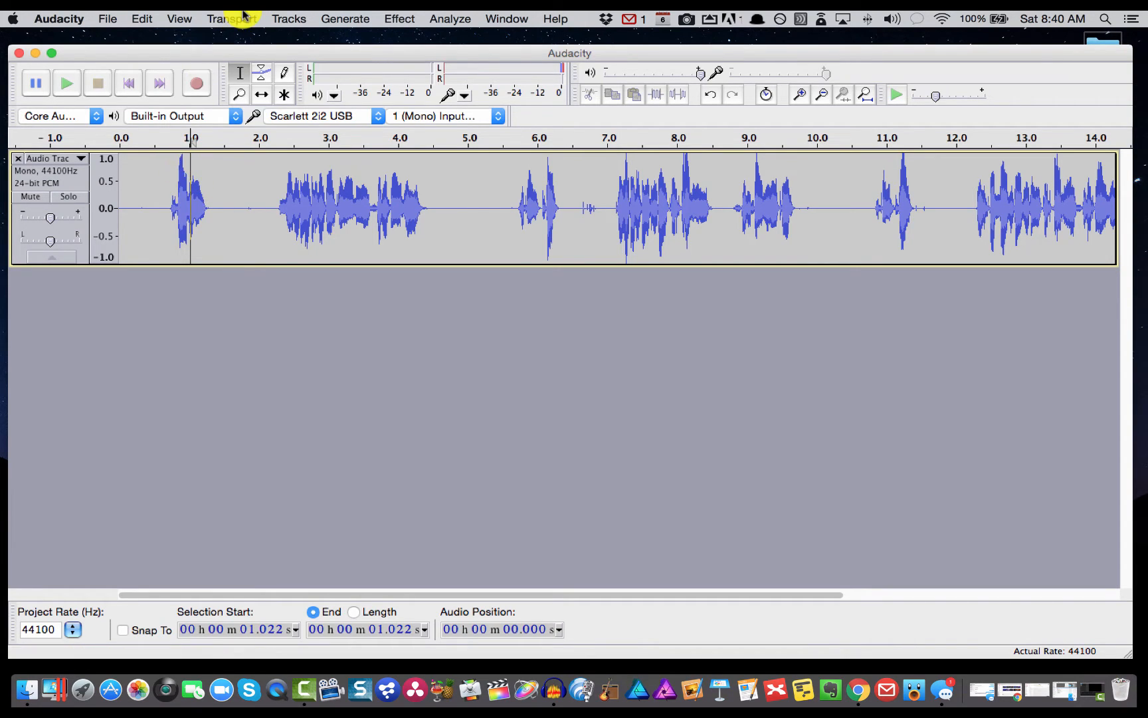
- Add labels 'Slide 1' and 'Slide 2' at the first two spoken sections
{"action": "left_click", "coordinate": [289, 19]}
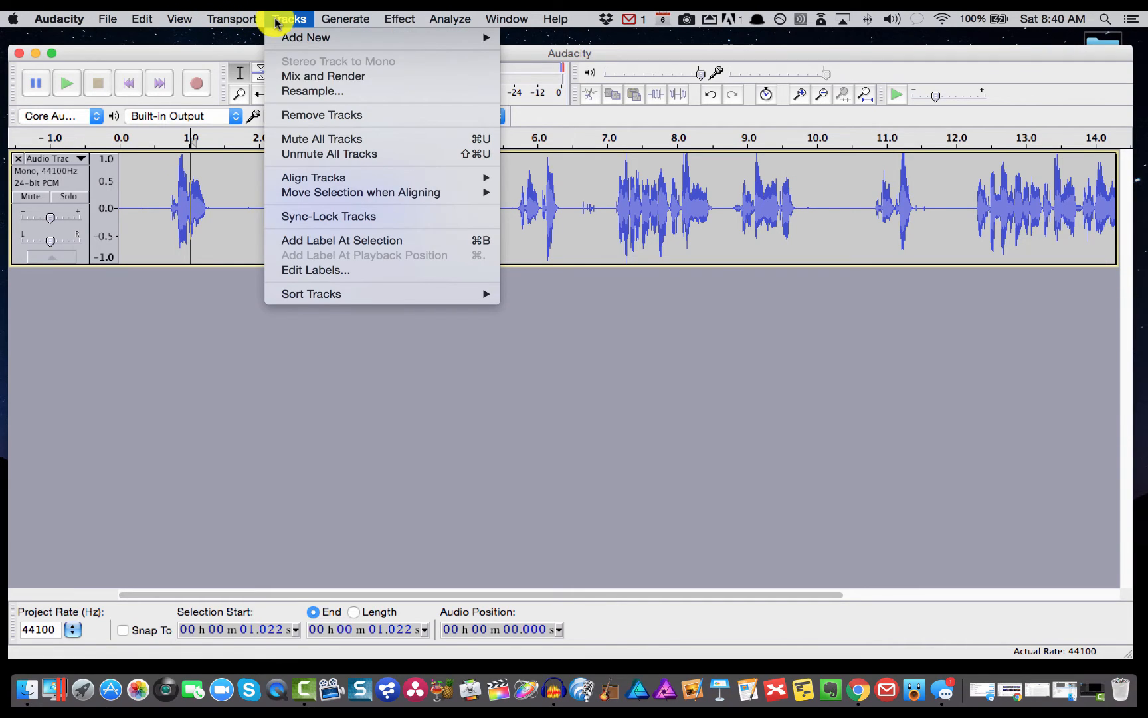
{"action": "mouse_move", "coordinate": [340, 240]}
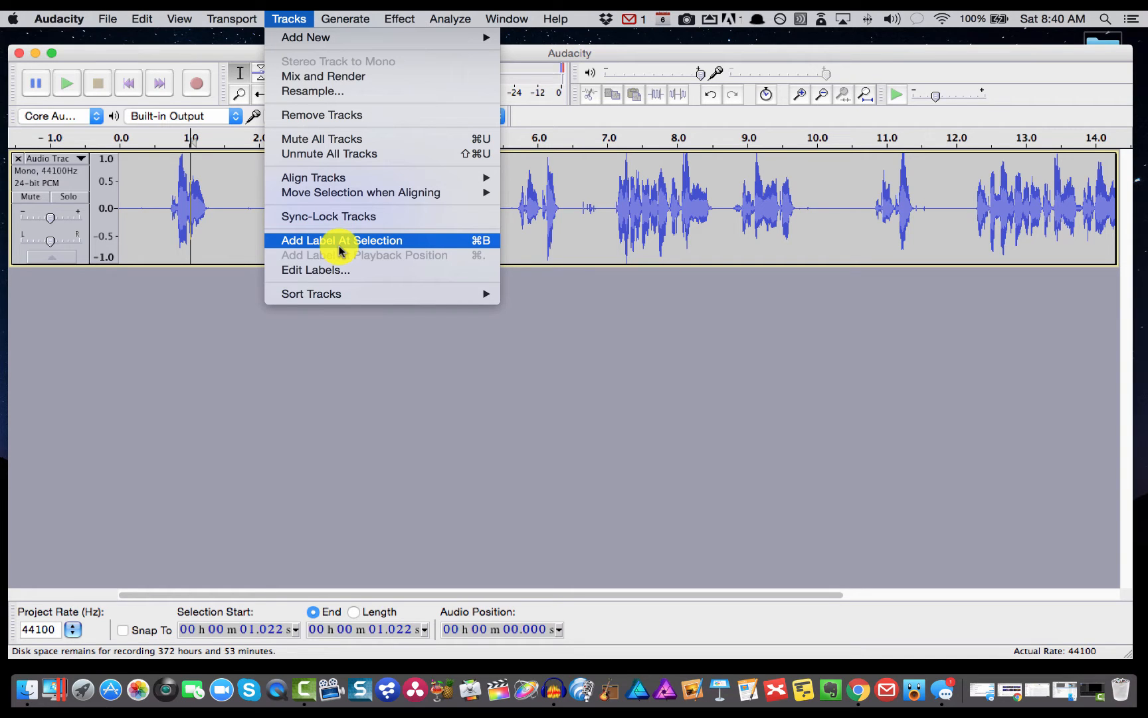
{"action": "left_click", "coordinate": [340, 240]}
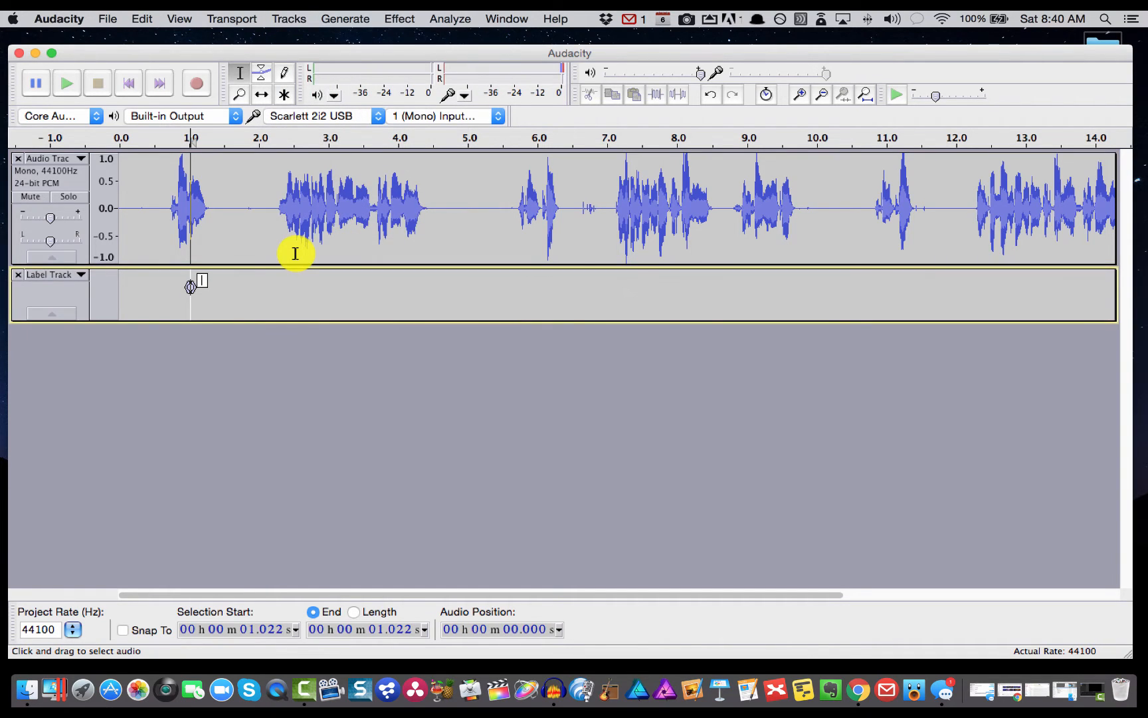
{"action": "type", "text": "Slide"}
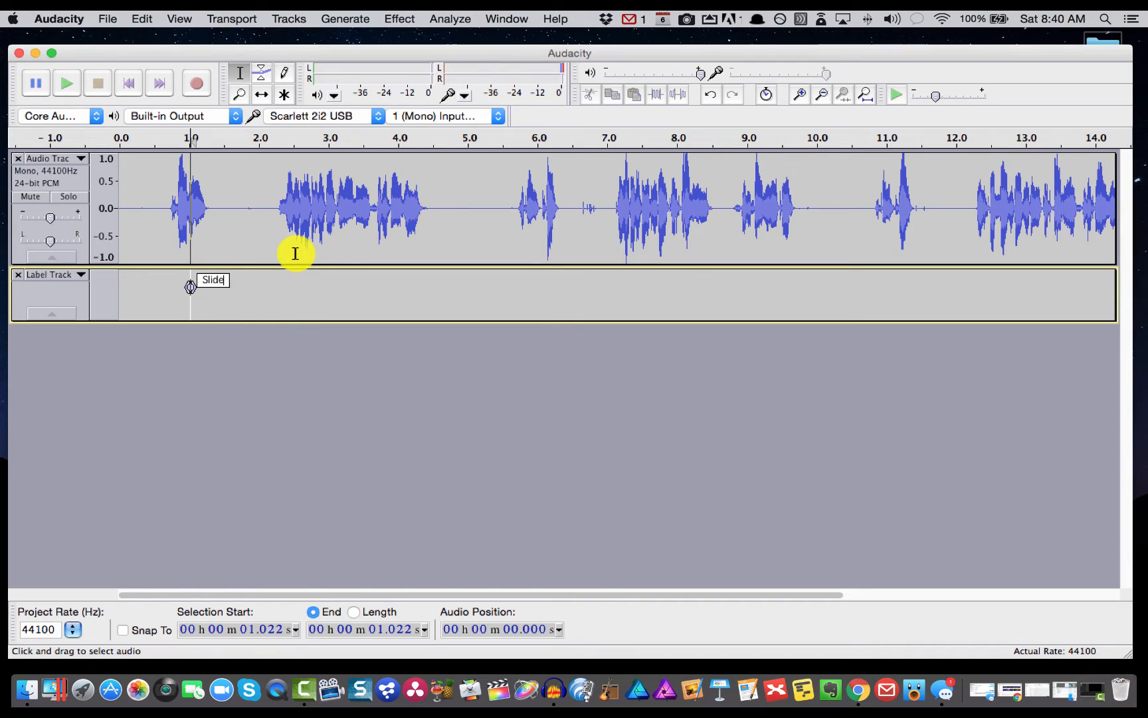
{"action": "type", "text": "1"}
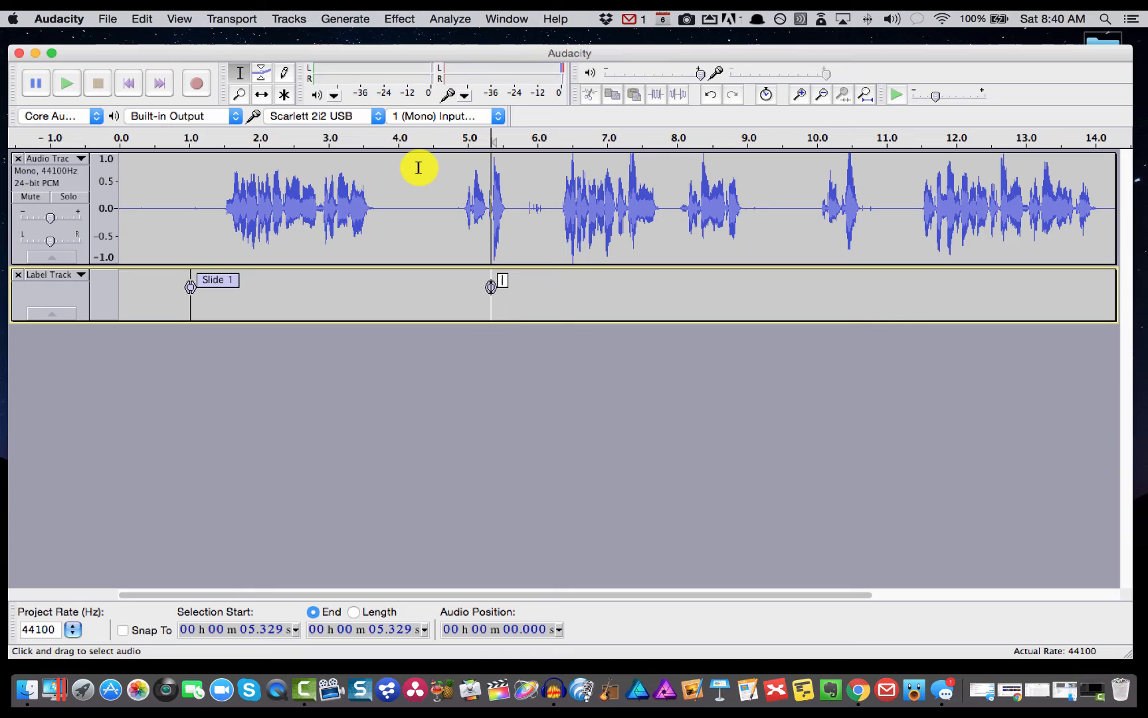
{"action": "type", "text": "Slide"}
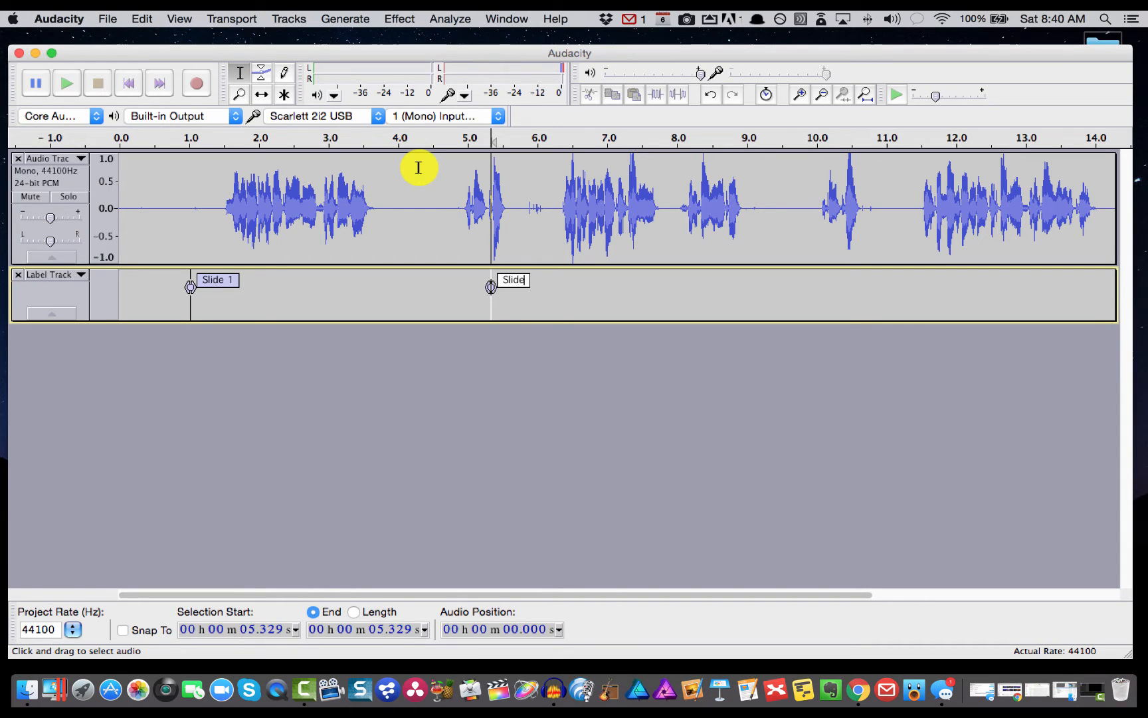
{"action": "type", "text": "2"}
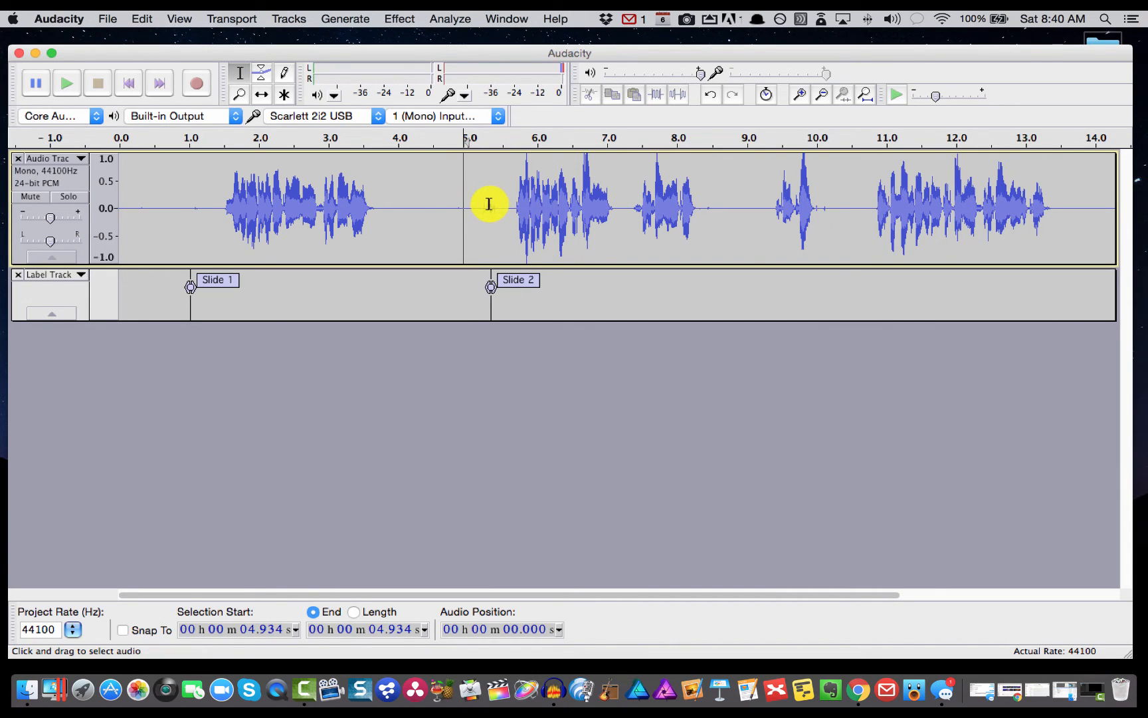
{"action": "mouse_move", "coordinate": [810, 201]}
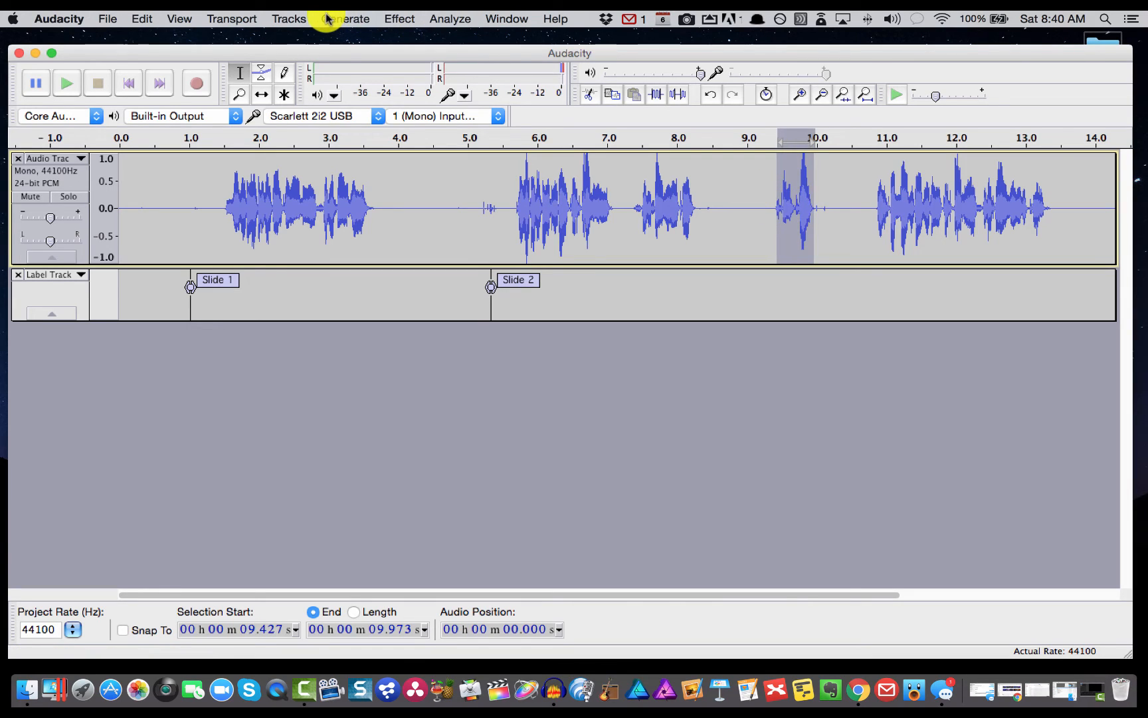
- Open the Tracks menu to add the 'Slide 3' label for the third section
{"action": "left_click", "coordinate": [794, 296]}
{"action": "type", "text": "Slide 3"}
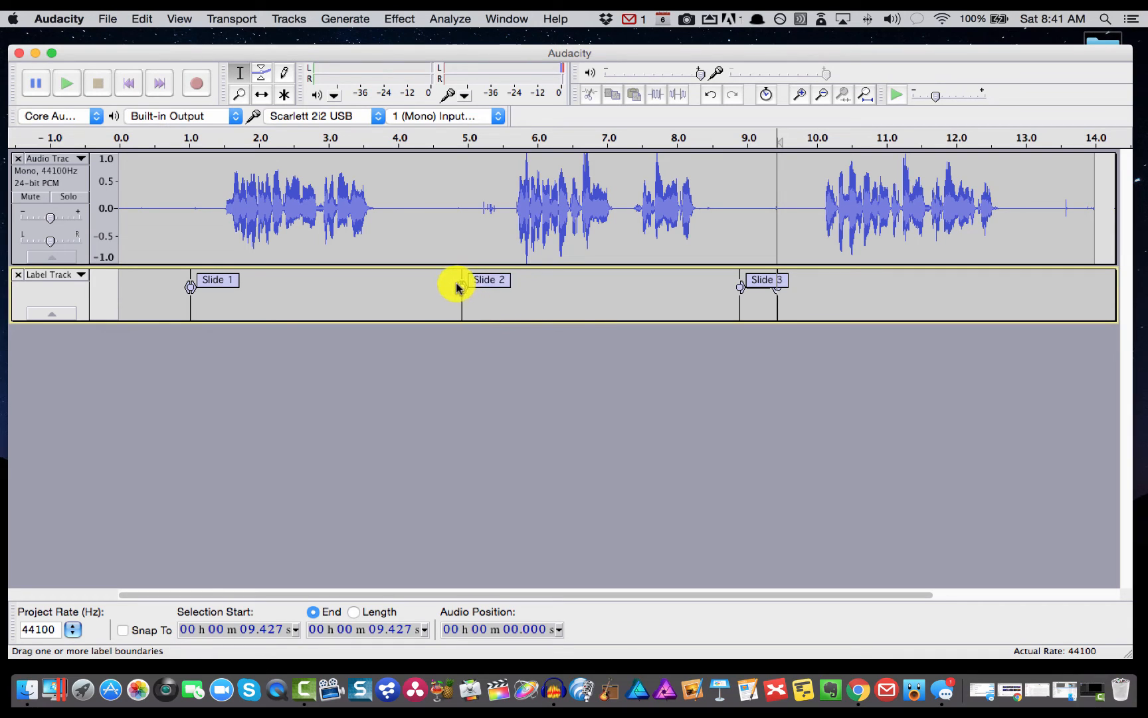
{"action": "mouse_move", "coordinate": [189, 288]}
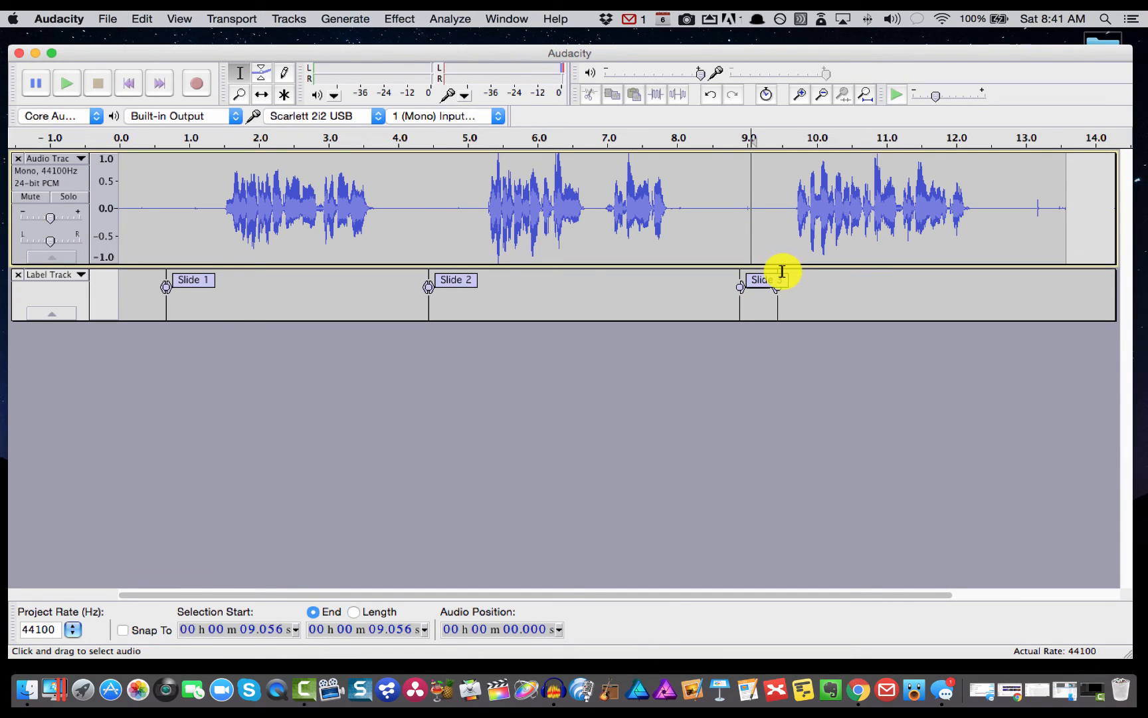
{"action": "mouse_move", "coordinate": [775, 296]}
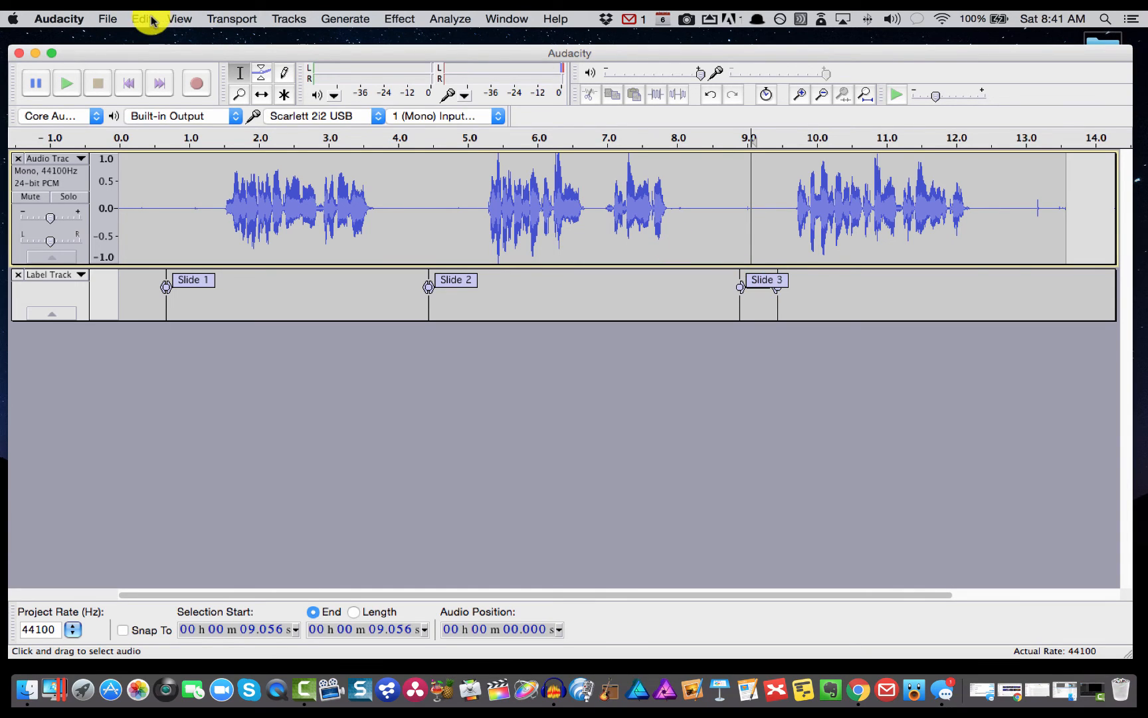
- Set Export Multiple to save AIFF files split by labels to the Desktop
{"action": "left_click", "coordinate": [108, 19]}
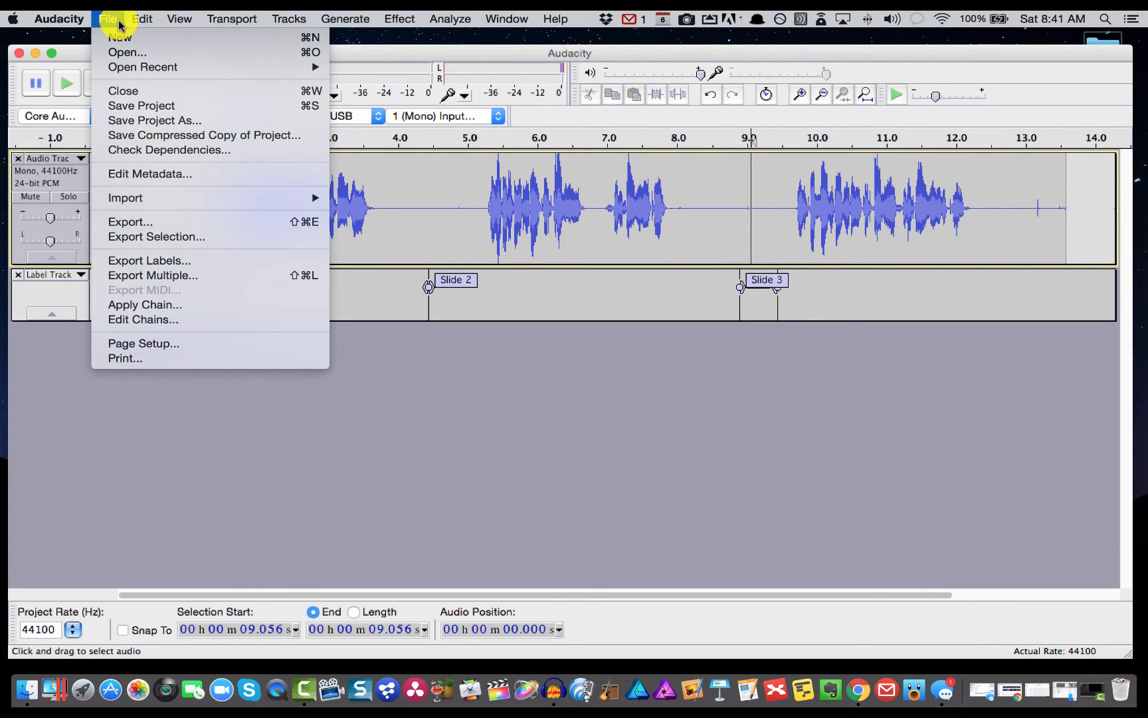
{"action": "mouse_move", "coordinate": [153, 274]}
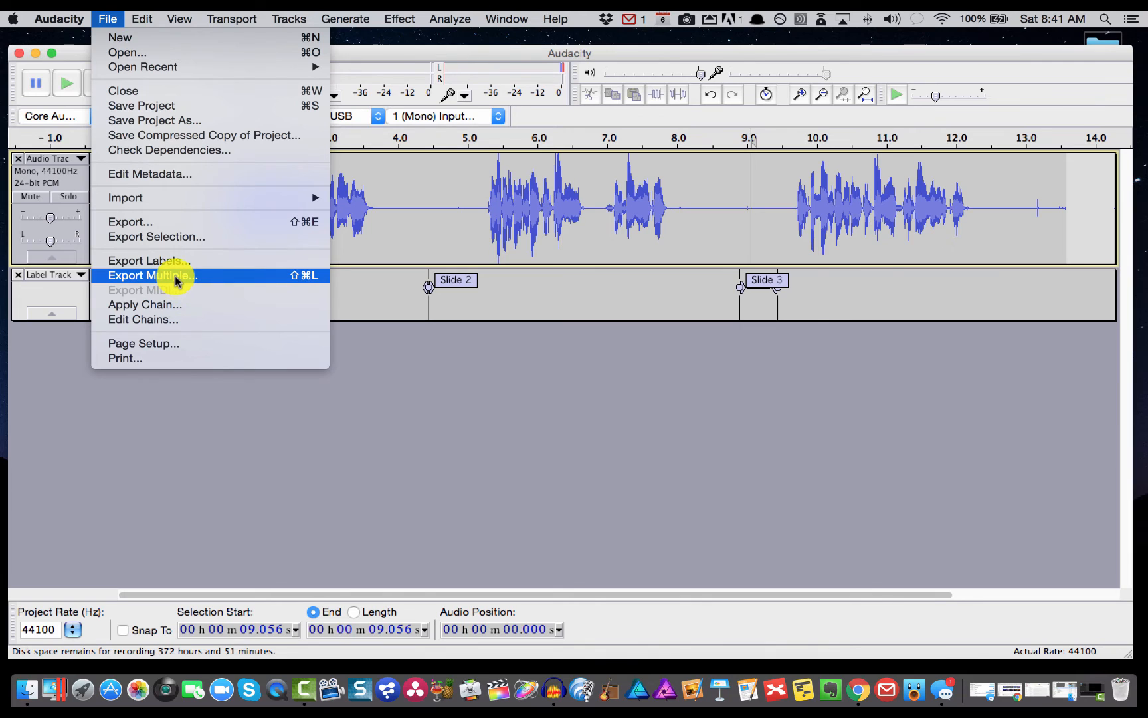
{"action": "left_click", "coordinate": [151, 275]}
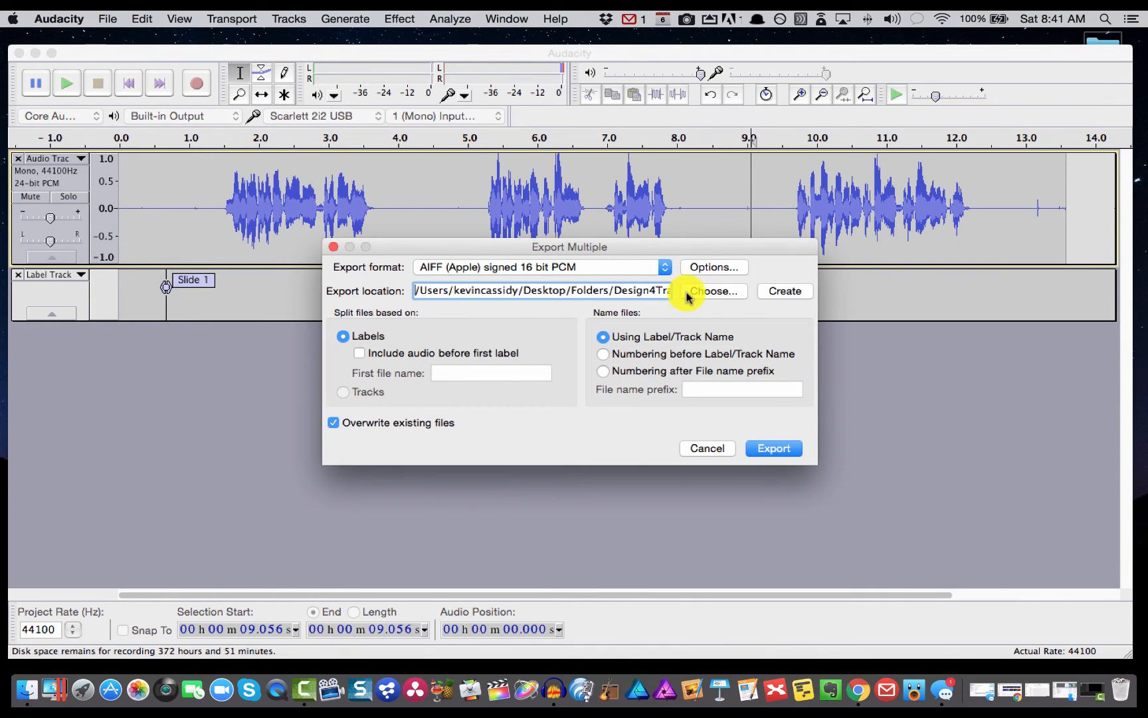
{"action": "left_click", "coordinate": [713, 291]}
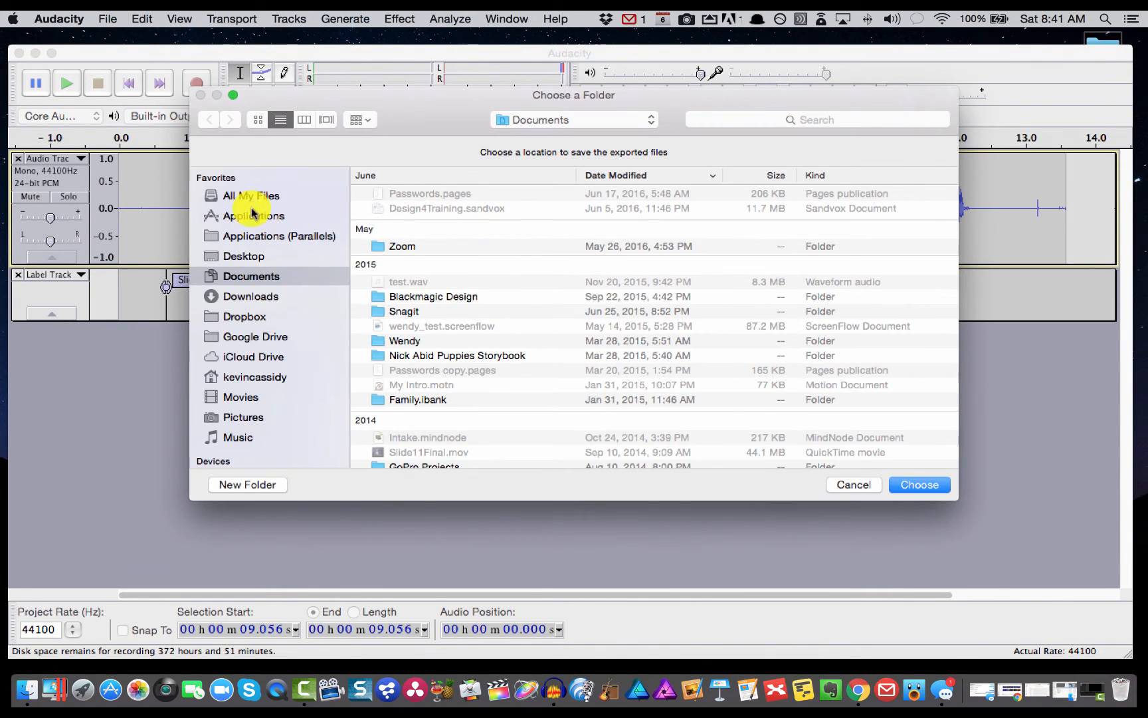
{"action": "left_click", "coordinate": [243, 256]}
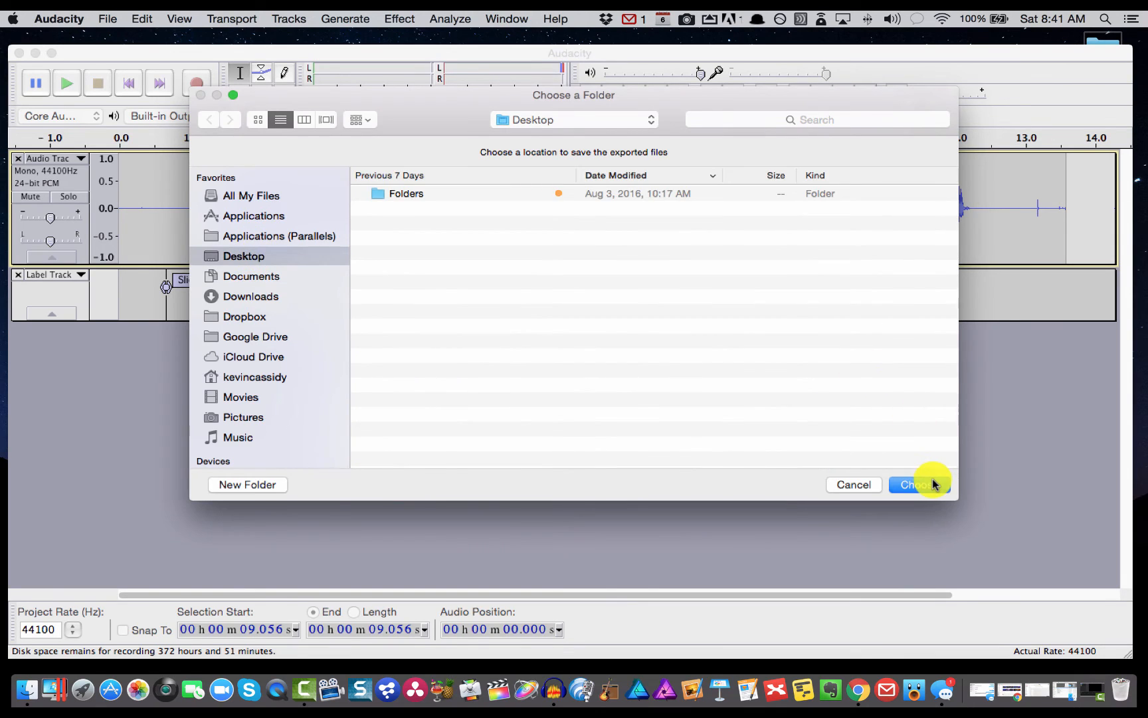
{"action": "left_click", "coordinate": [916, 483]}
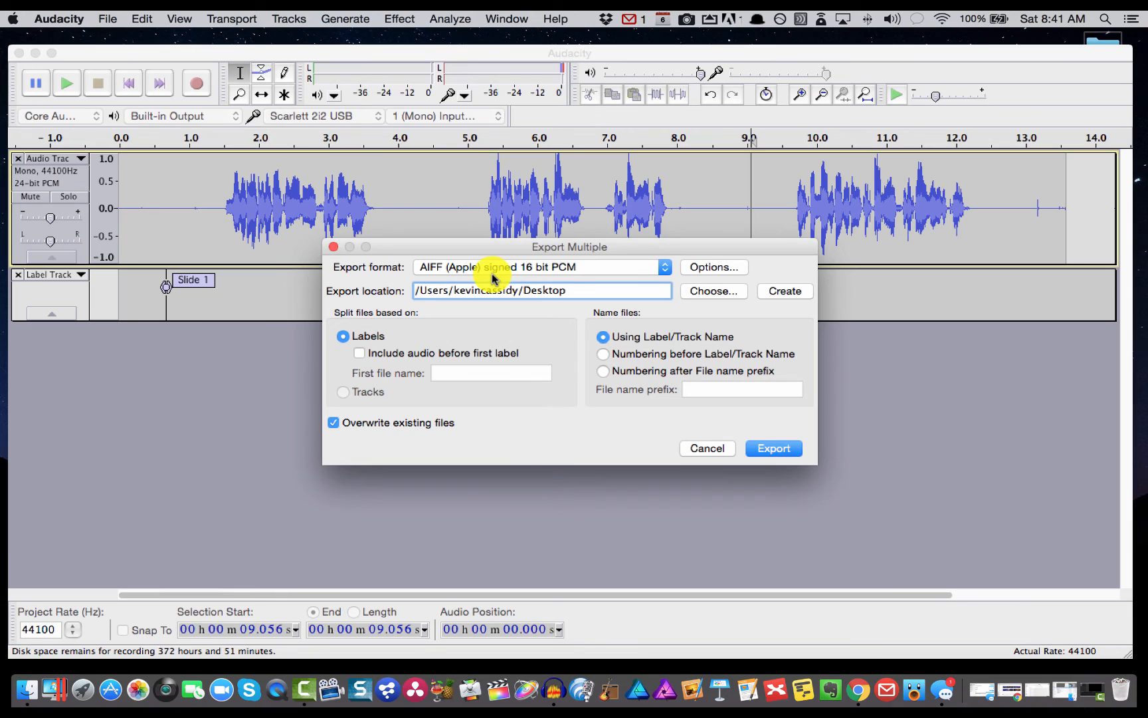
{"action": "mouse_move", "coordinate": [537, 365]}
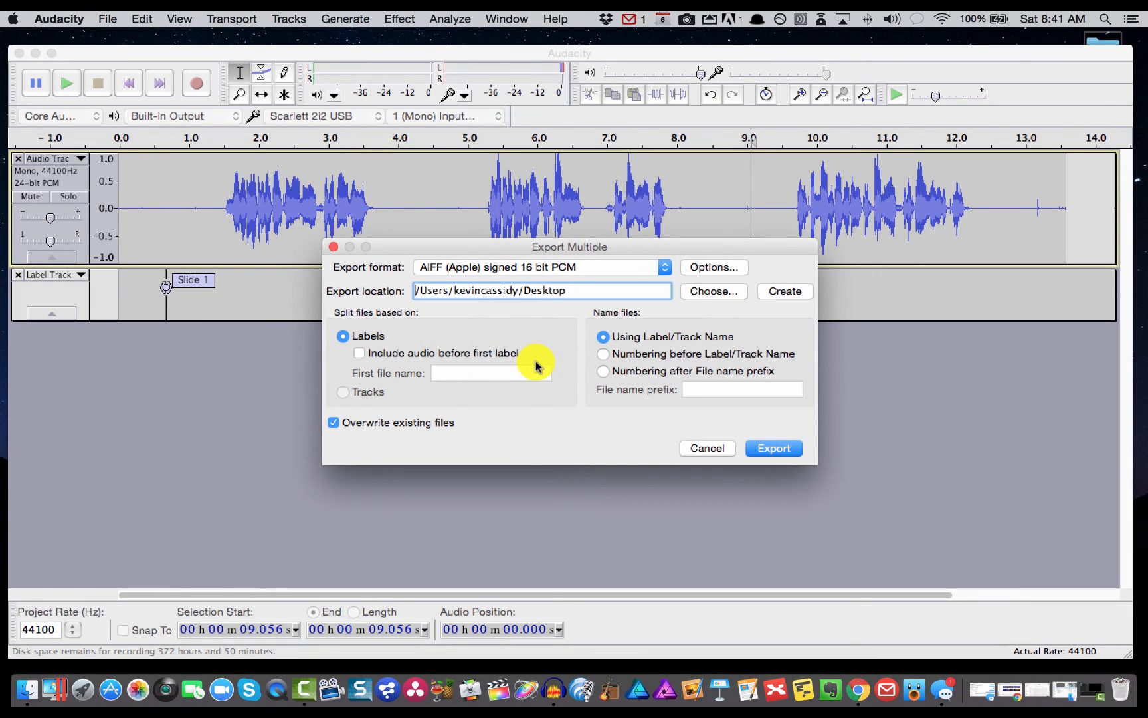
{"action": "mouse_move", "coordinate": [473, 365]}
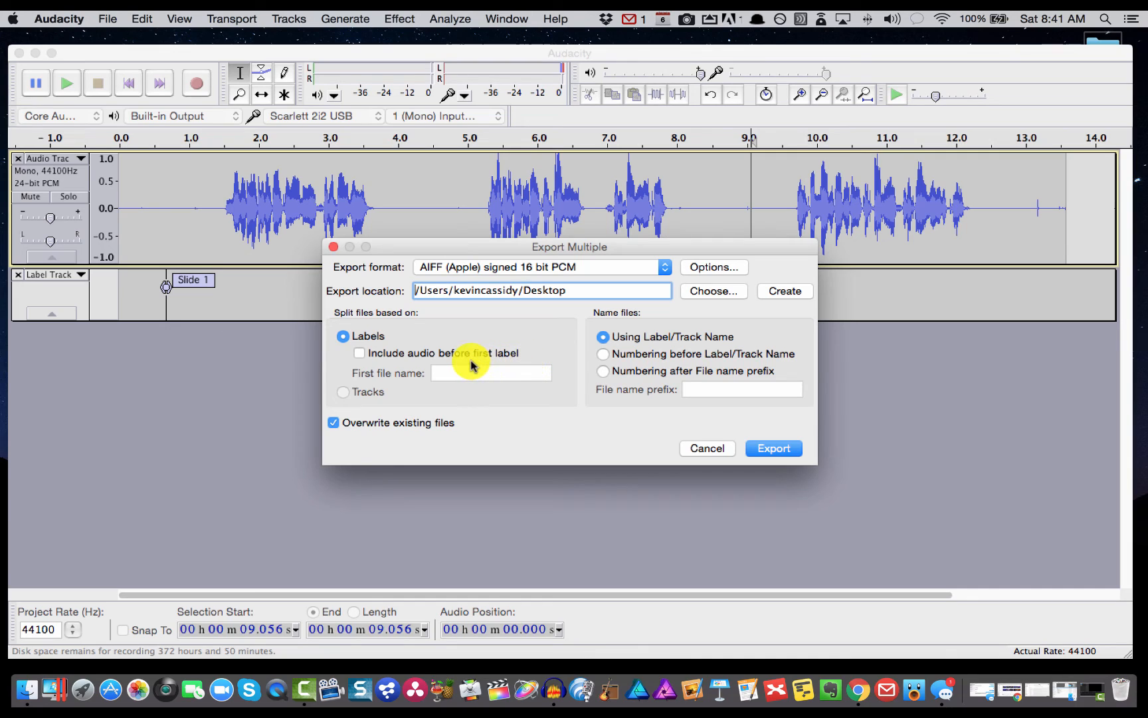
{"action": "mouse_move", "coordinate": [212, 290]}
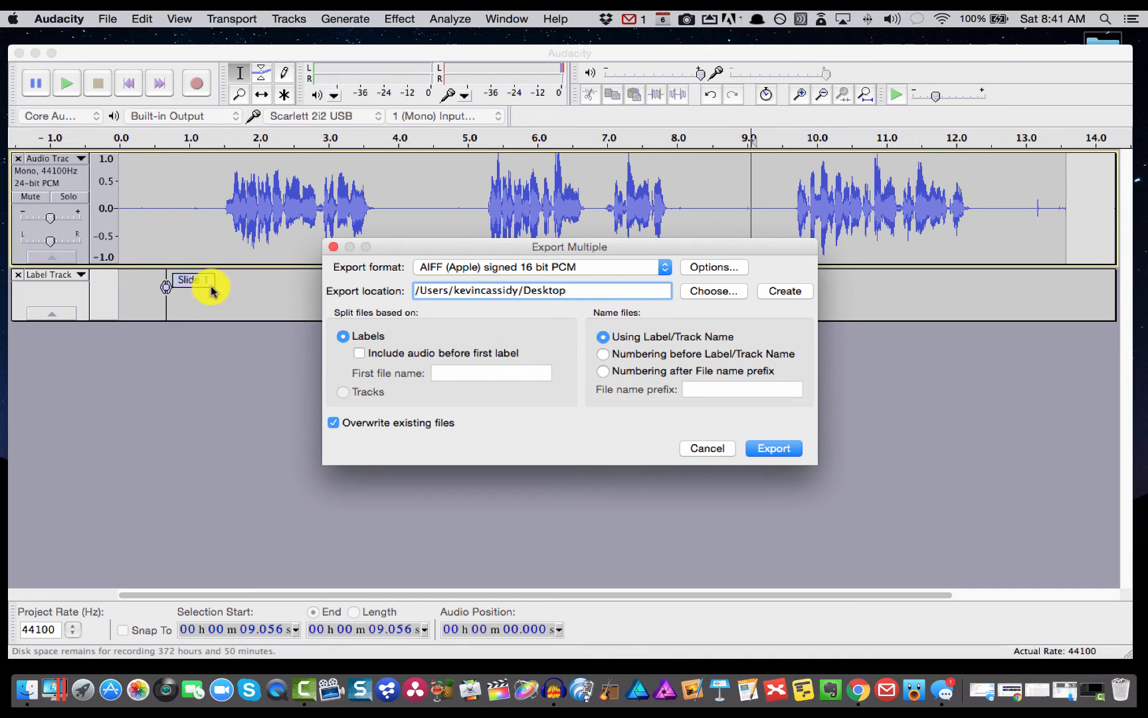
{"action": "mouse_move", "coordinate": [531, 387]}
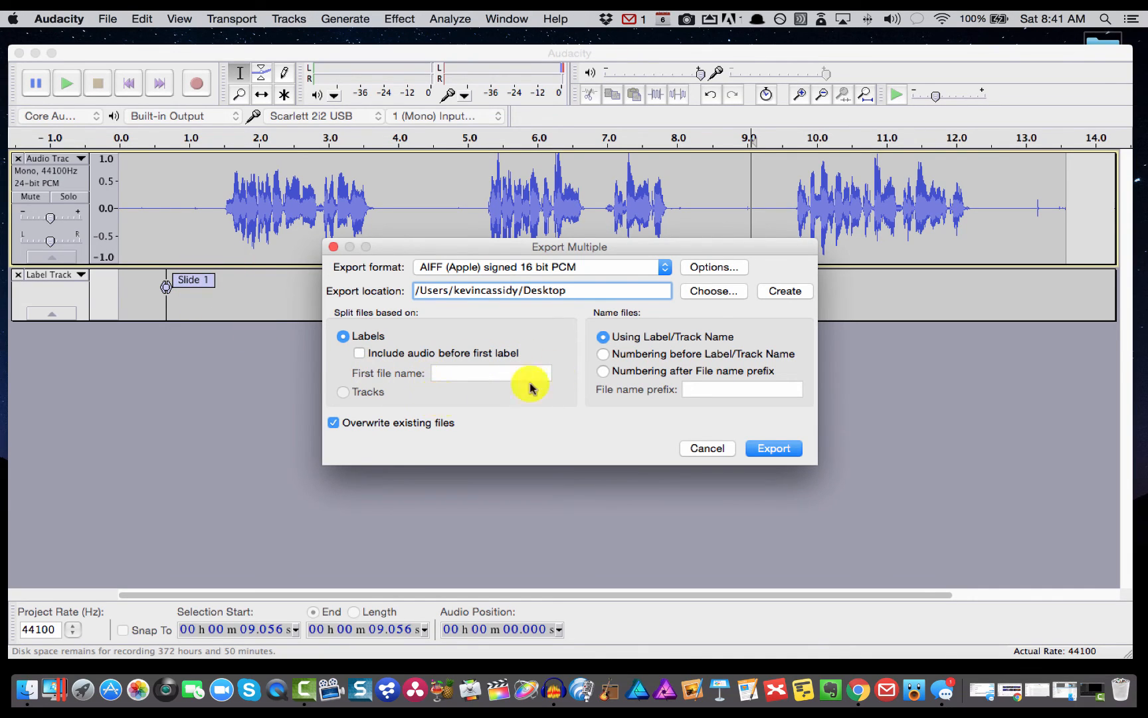
{"action": "mouse_move", "coordinate": [682, 390]}
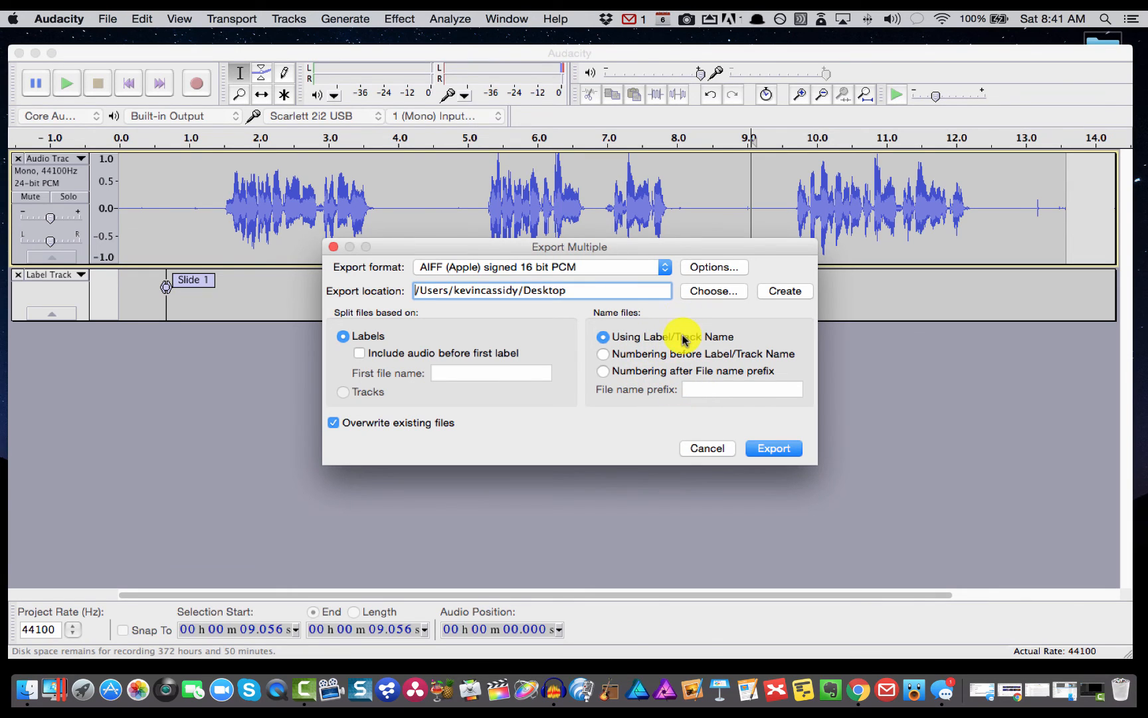
{"action": "mouse_move", "coordinate": [291, 300]}
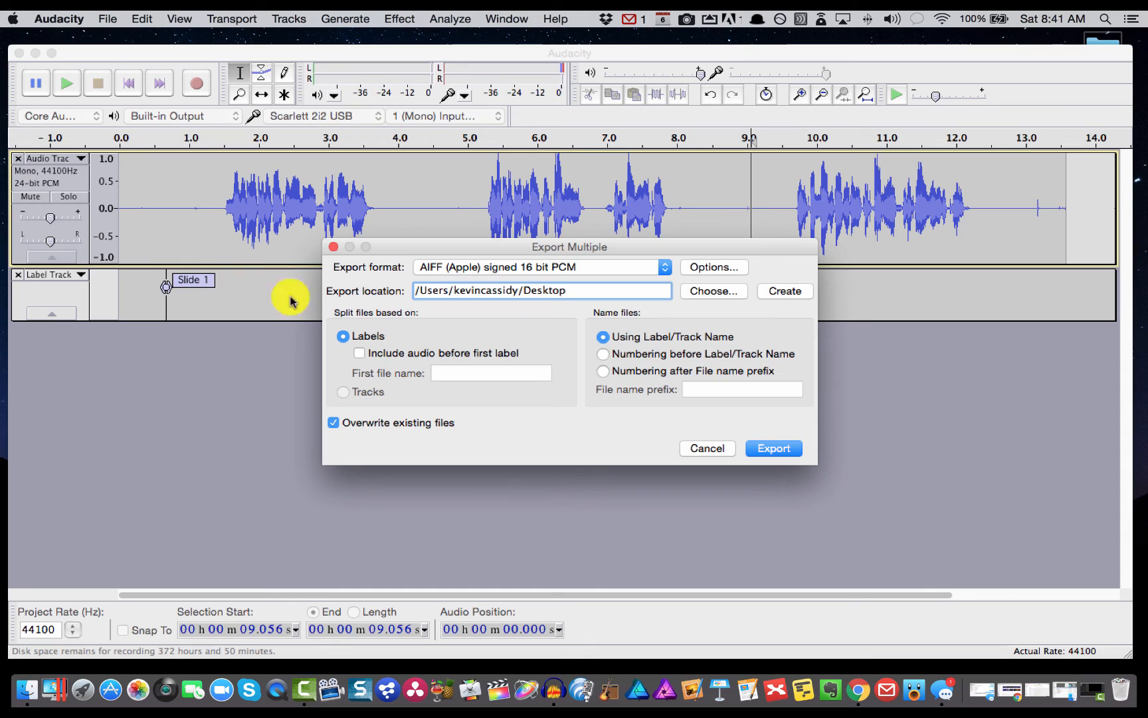
{"action": "mouse_move", "coordinate": [685, 407]}
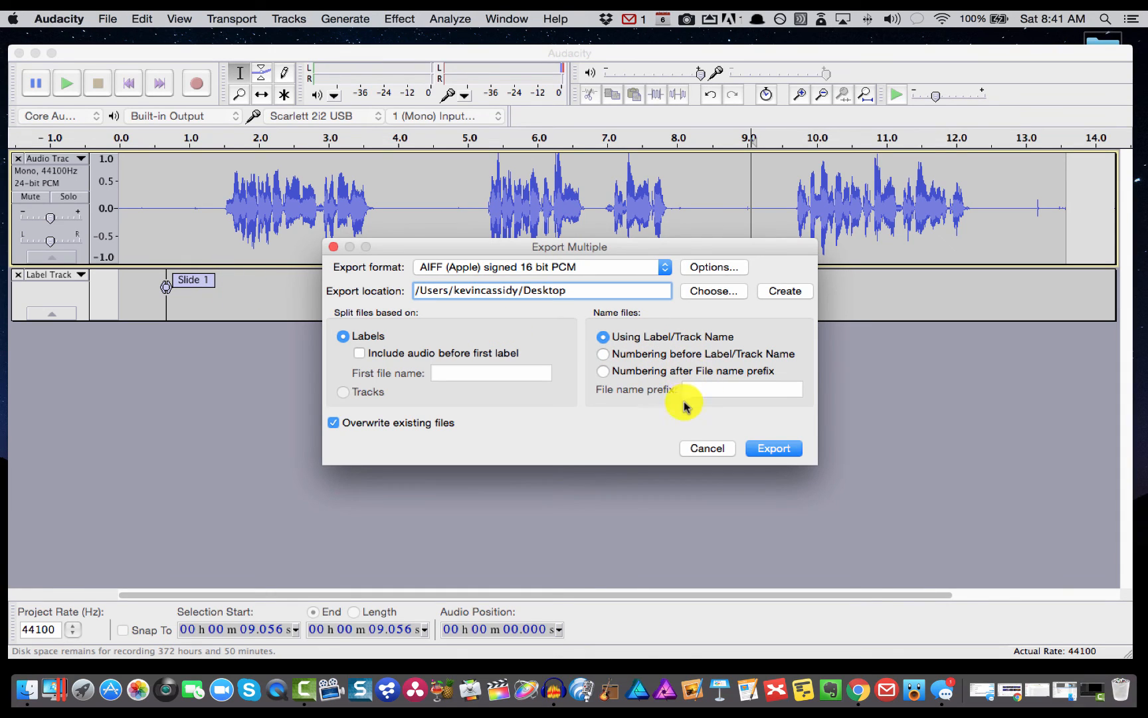
{"action": "mouse_move", "coordinate": [587, 401]}
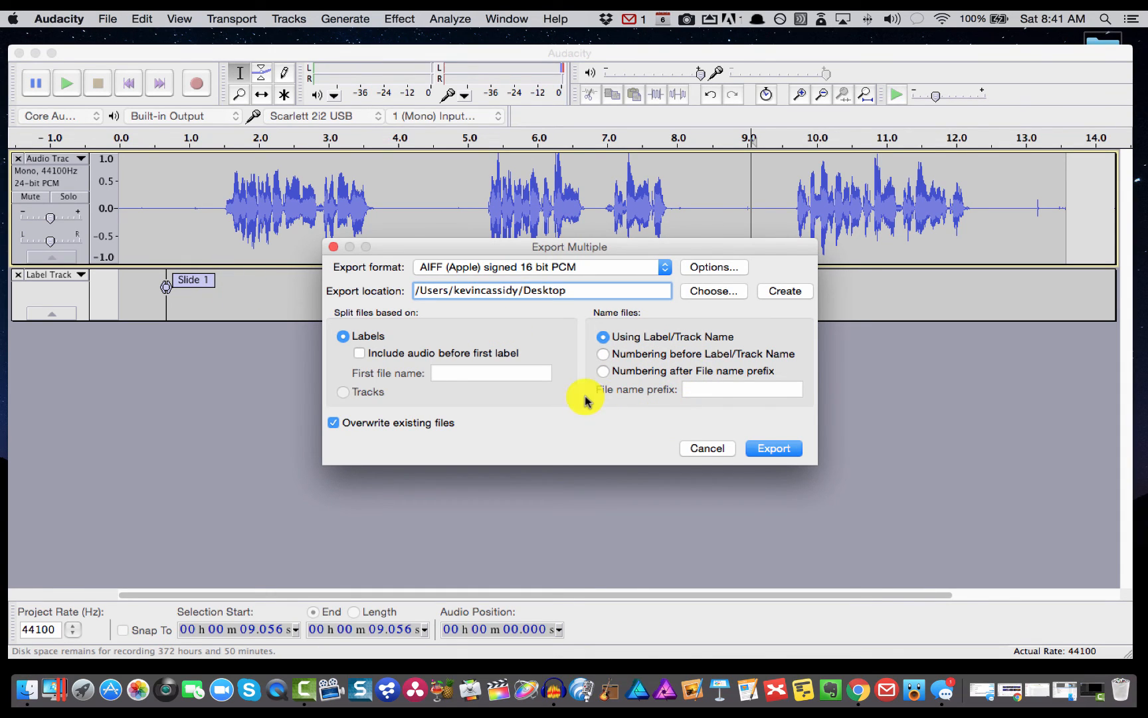
- Export the Slide 1–3 AIFF files, accept metadata and summary, and minimize Audacity
{"action": "left_click", "coordinate": [773, 447]}
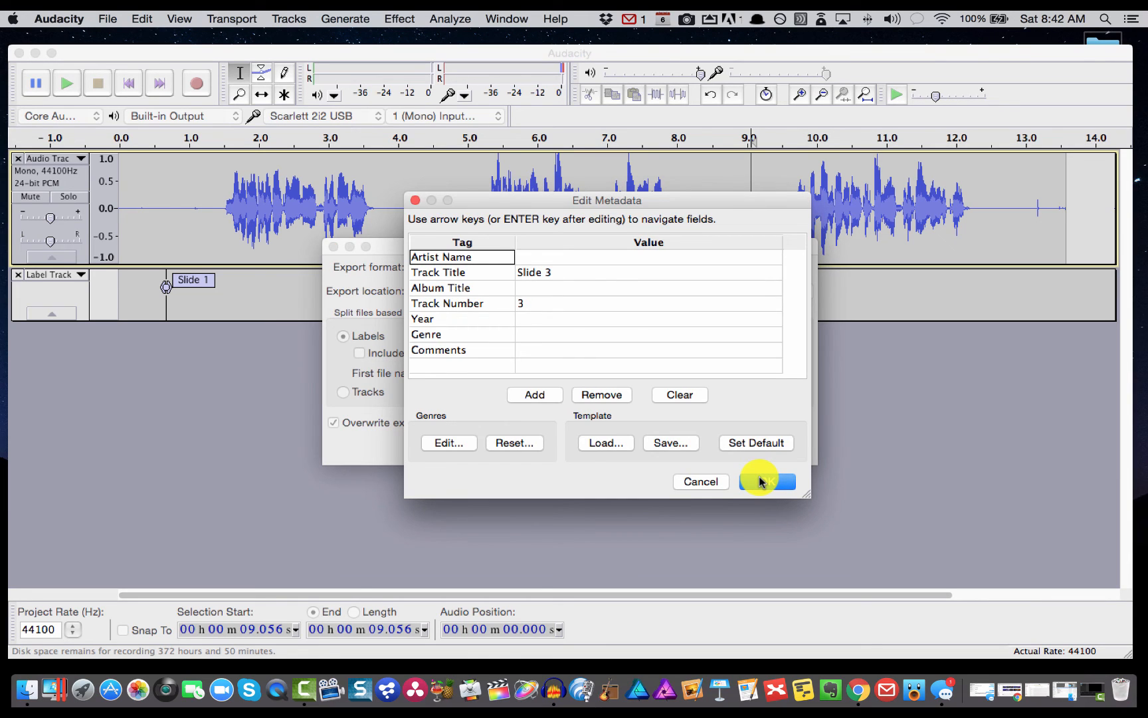
{"action": "left_click", "coordinate": [767, 481]}
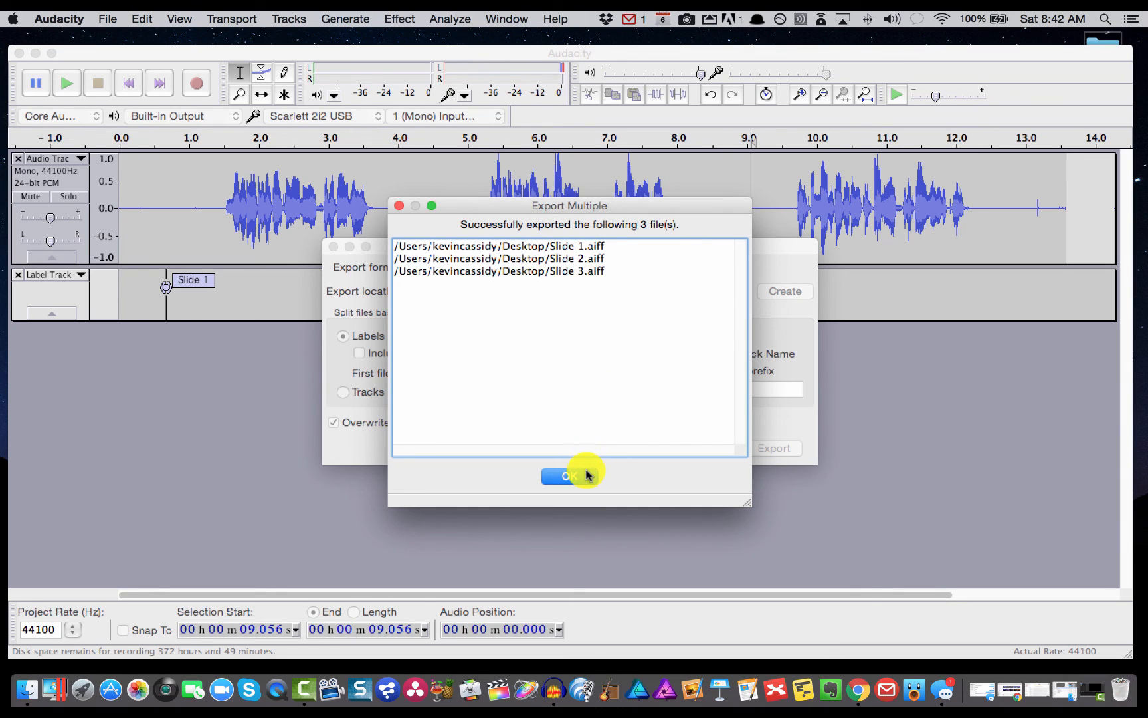
{"action": "left_click", "coordinate": [568, 476]}
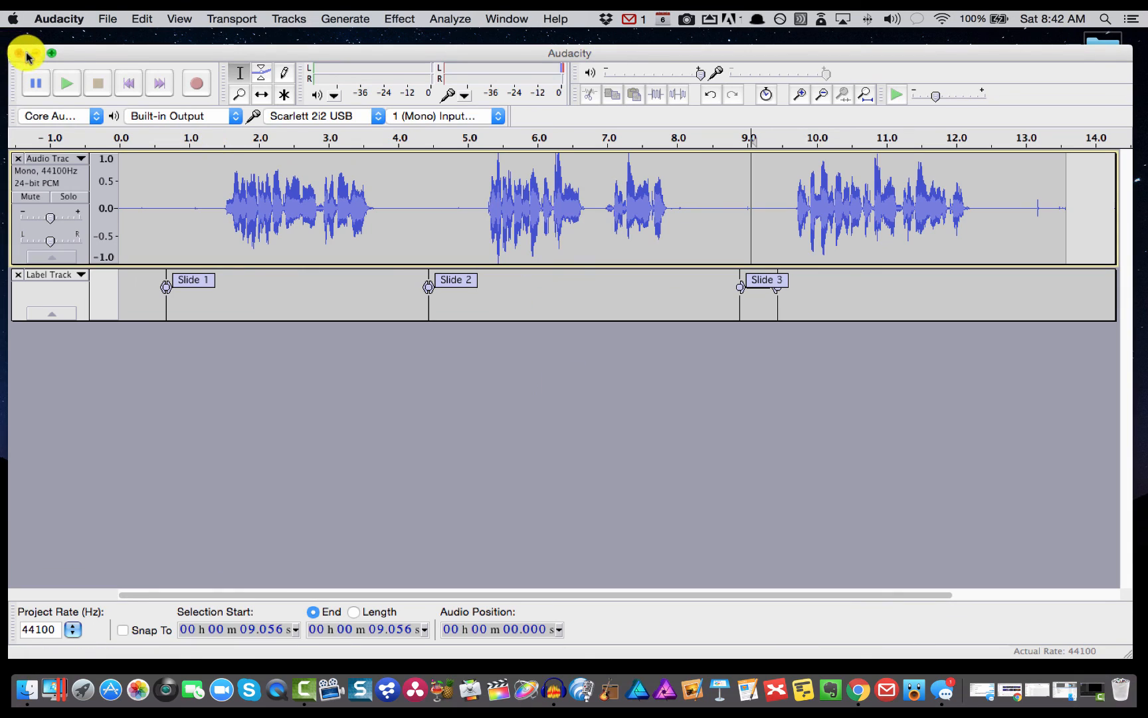
{"action": "left_click", "coordinate": [27, 52]}
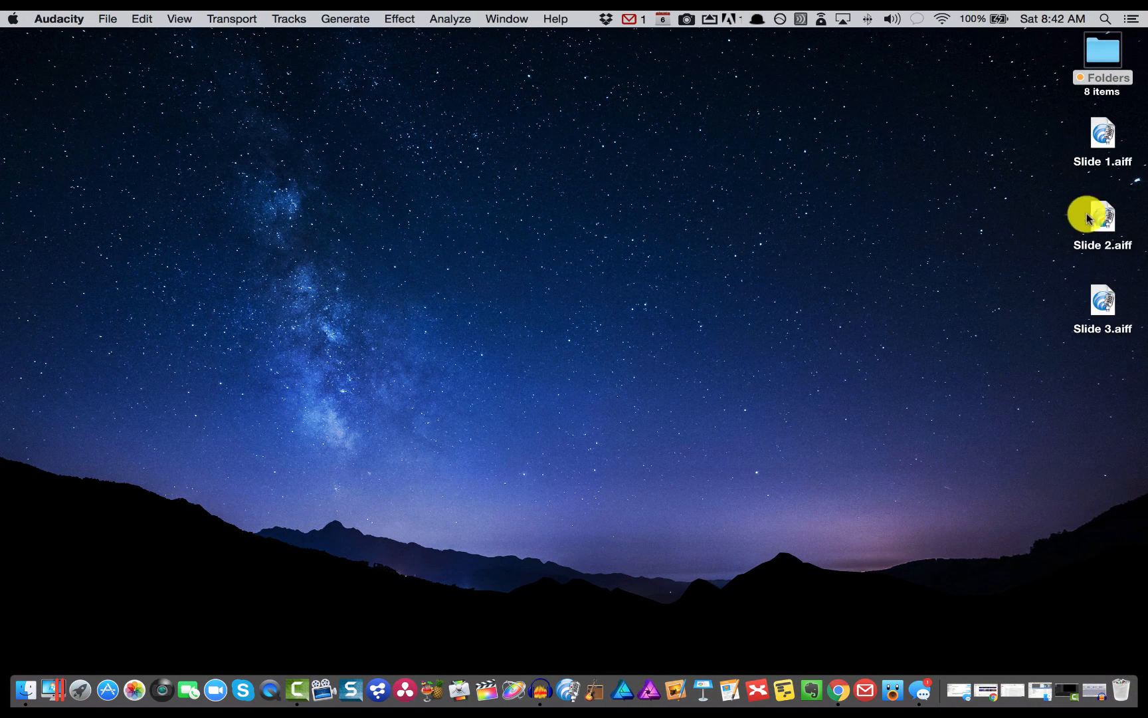